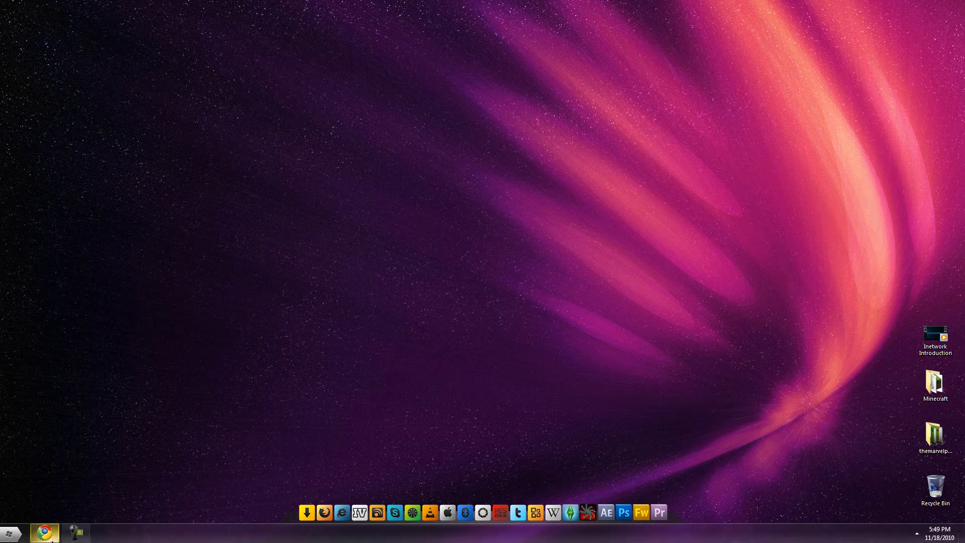
- Bring the browser forward with the youtube-mp3.org converter tab showing its empty link field
{"action": "left_click", "coordinate": [47, 532]}
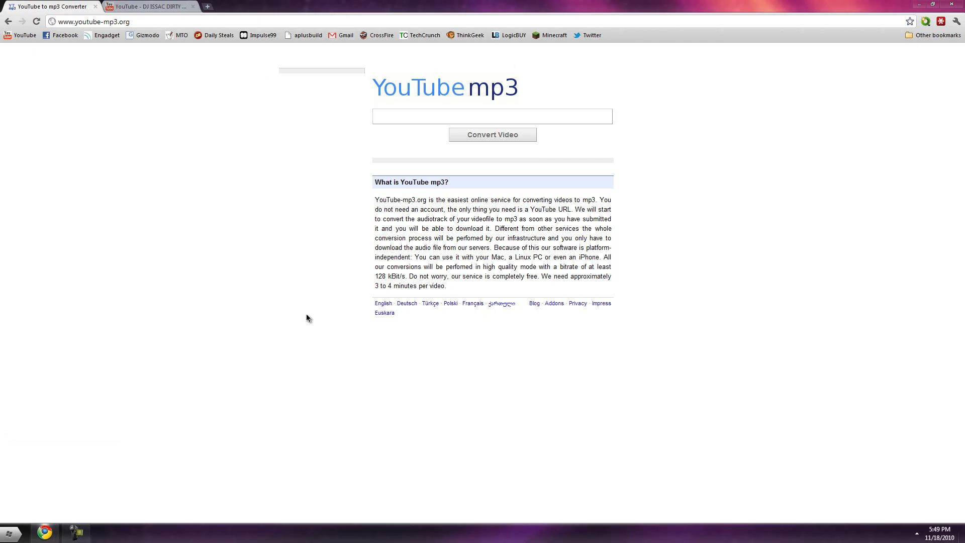
{"action": "mouse_move", "coordinate": [318, 94]}
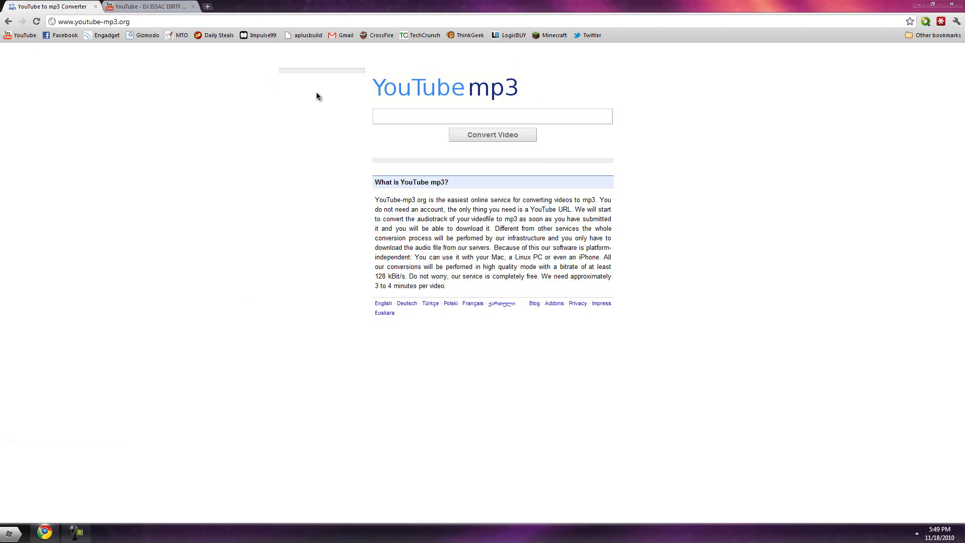
{"action": "mouse_move", "coordinate": [349, 87]}
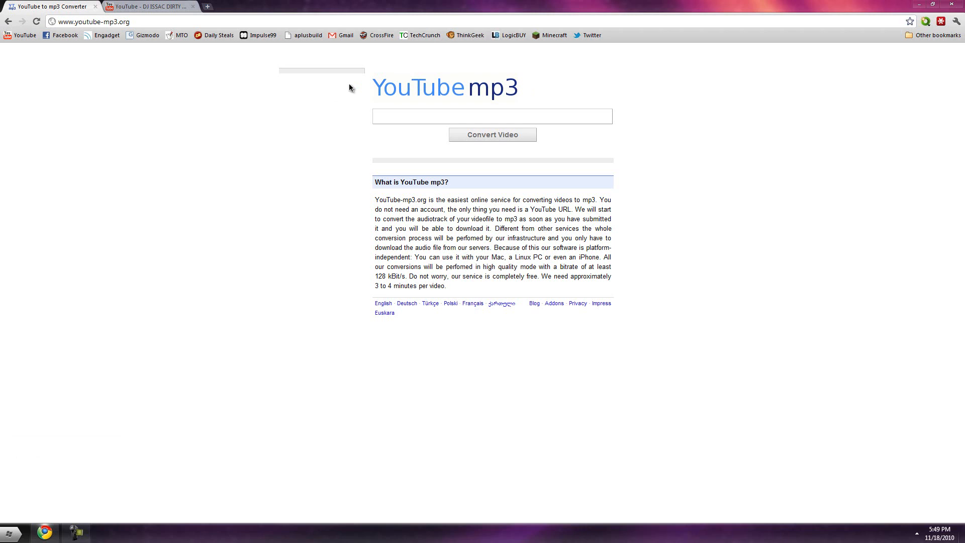
{"action": "mouse_move", "coordinate": [57, 42]}
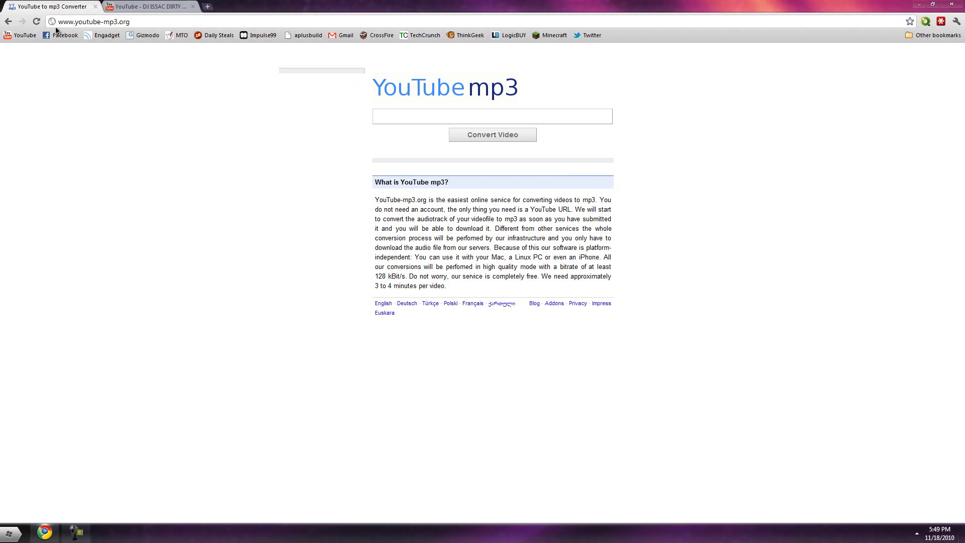
{"action": "mouse_move", "coordinate": [501, 138]}
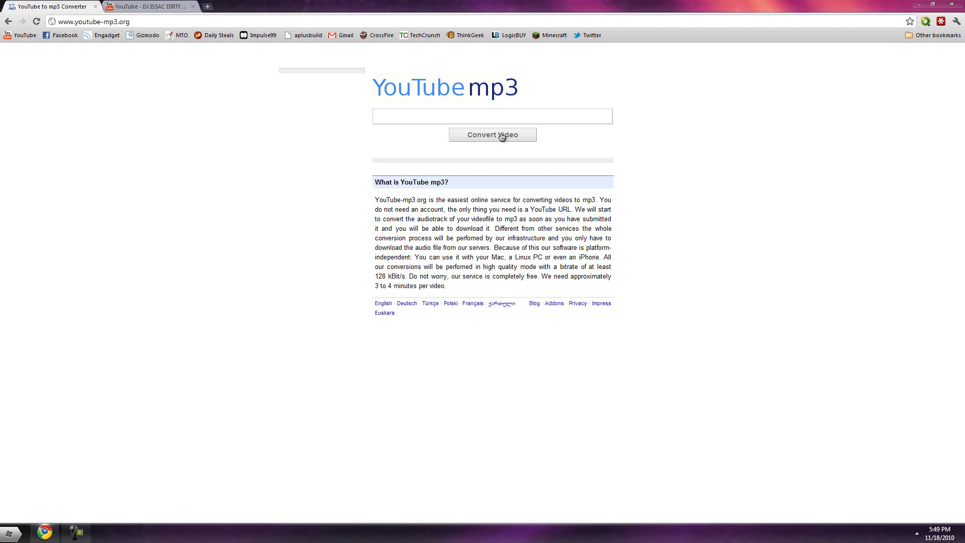
{"action": "left_click", "coordinate": [492, 117]}
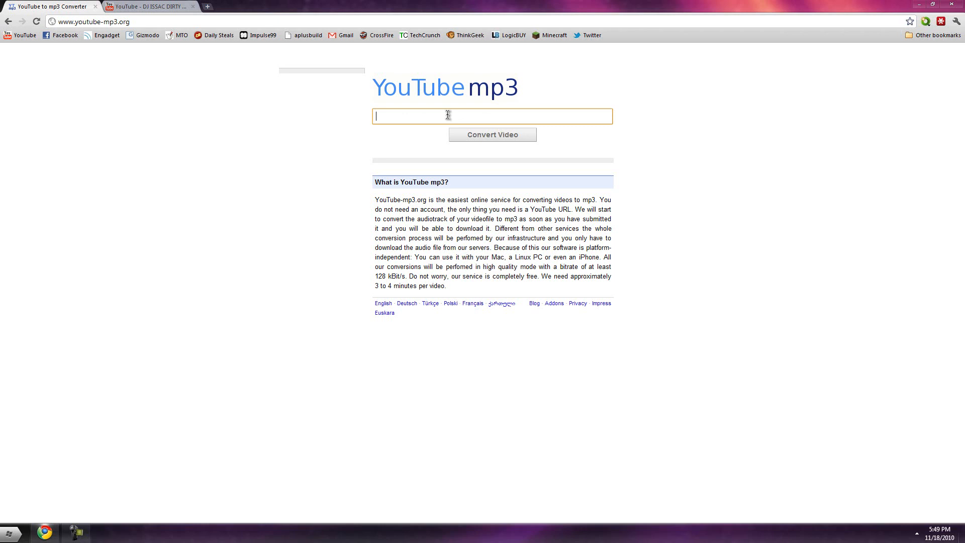
{"action": "mouse_move", "coordinate": [488, 160]}
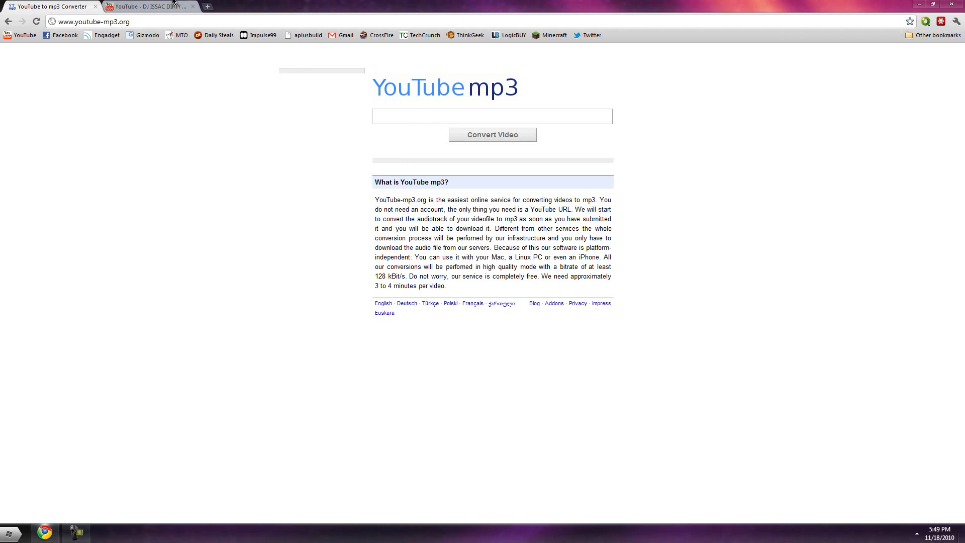
{"action": "left_click", "coordinate": [146, 7]}
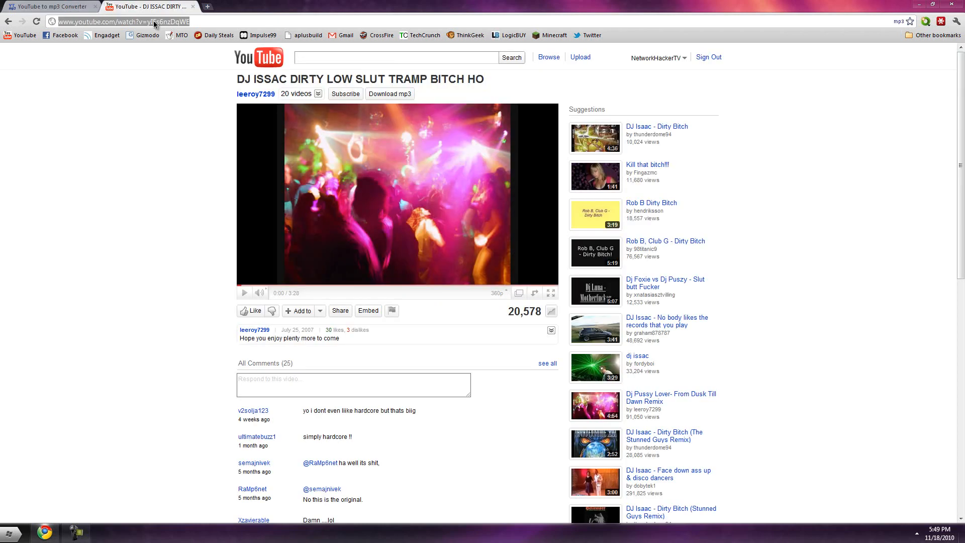
{"action": "left_click", "coordinate": [48, 5]}
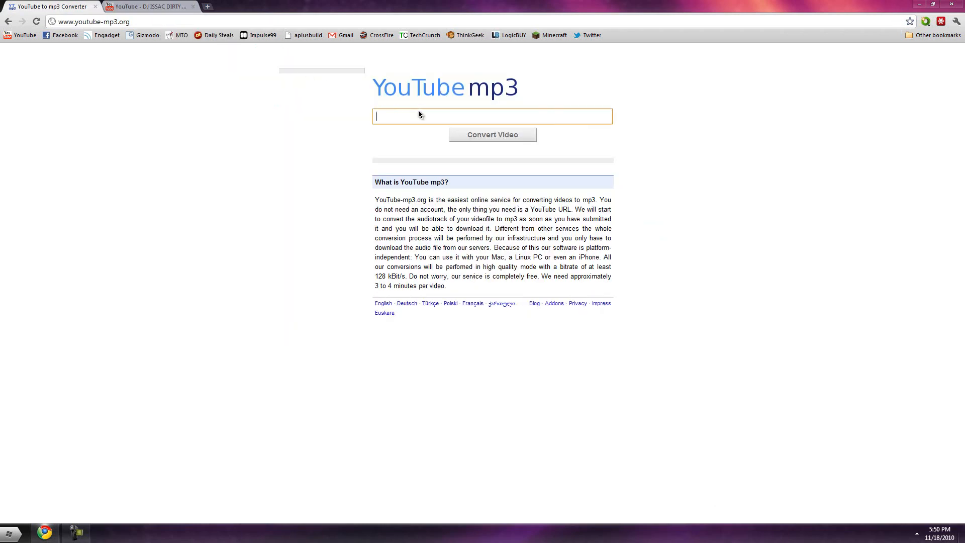
{"action": "type", "text": "http://www.youtube.com/watch?v=ylEs6nzDqWE"}
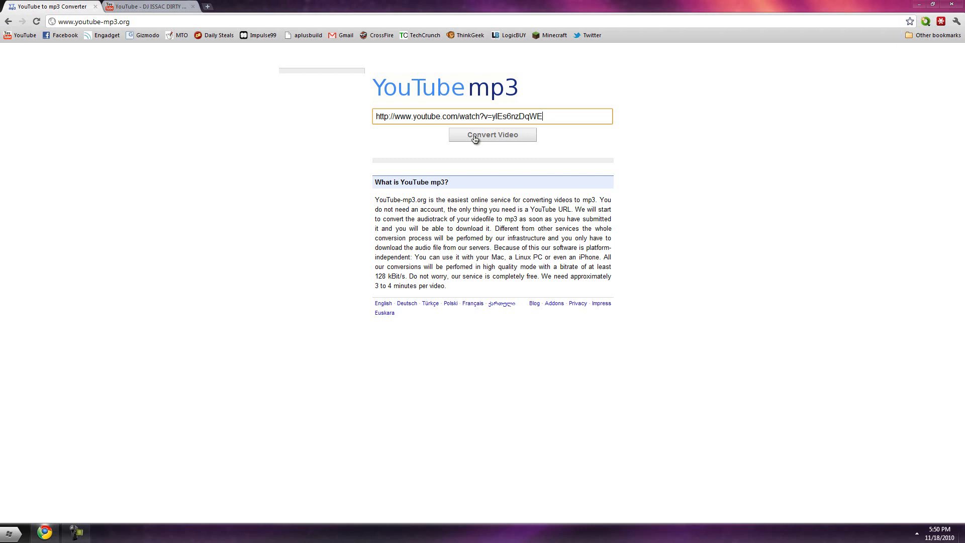
{"action": "mouse_move", "coordinate": [56, 24]}
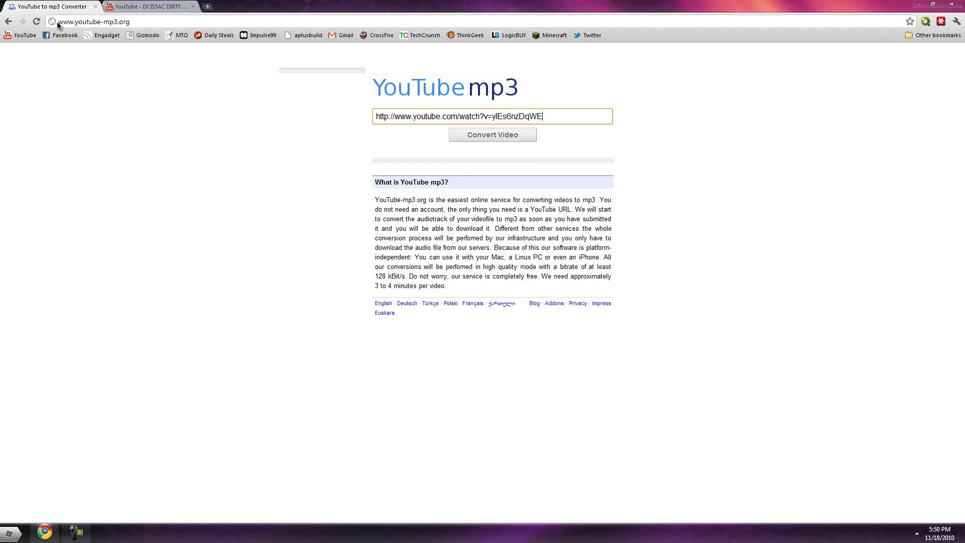
- Convert the video to mp3 and start downloading the three-minute audio file from the Download link
{"action": "left_click", "coordinate": [493, 134]}
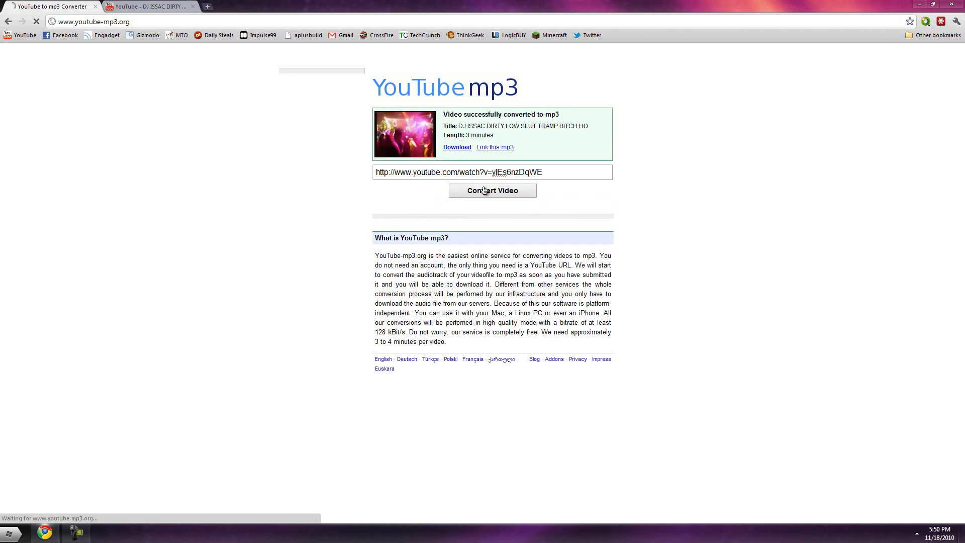
{"action": "mouse_move", "coordinate": [494, 179]}
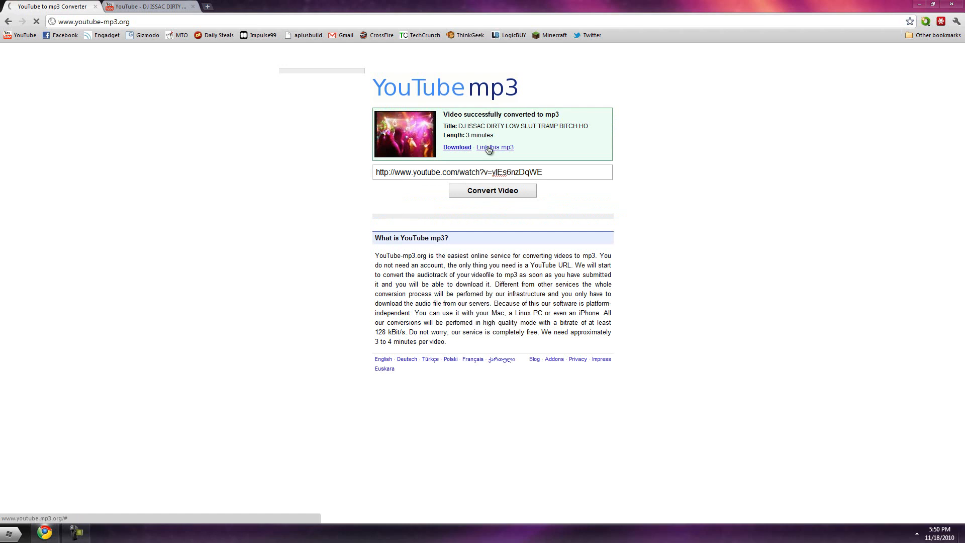
{"action": "mouse_move", "coordinate": [486, 148]}
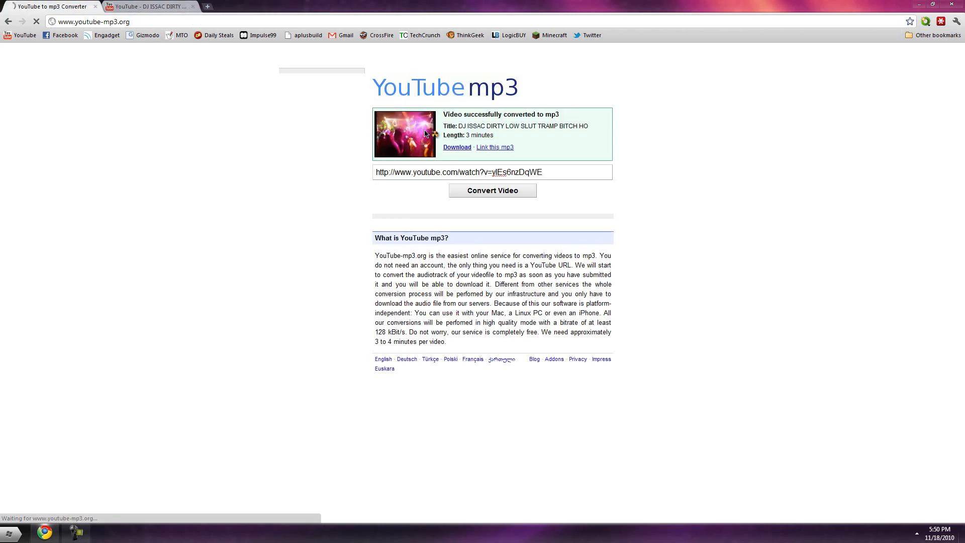
{"action": "left_click", "coordinate": [456, 148]}
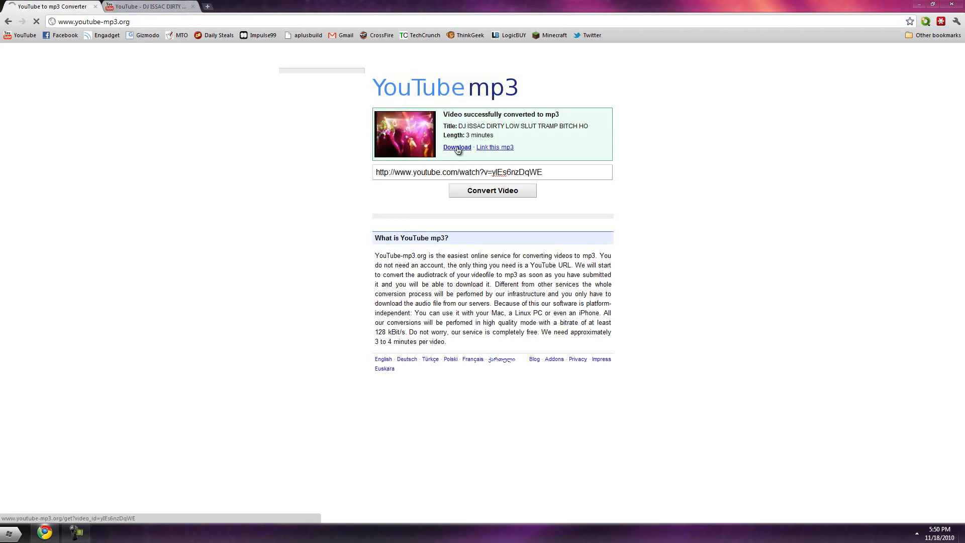
{"action": "left_click", "coordinate": [456, 147]}
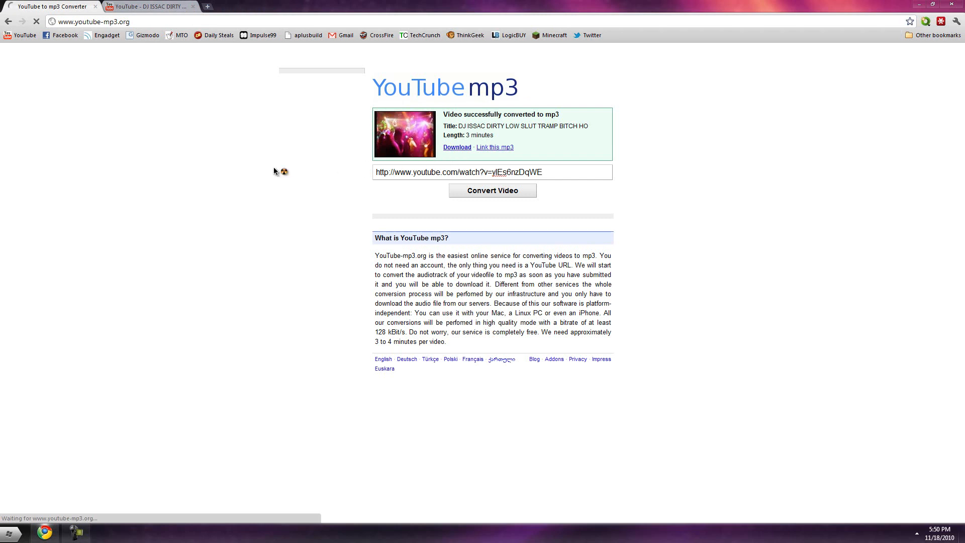
{"action": "mouse_move", "coordinate": [421, 151]}
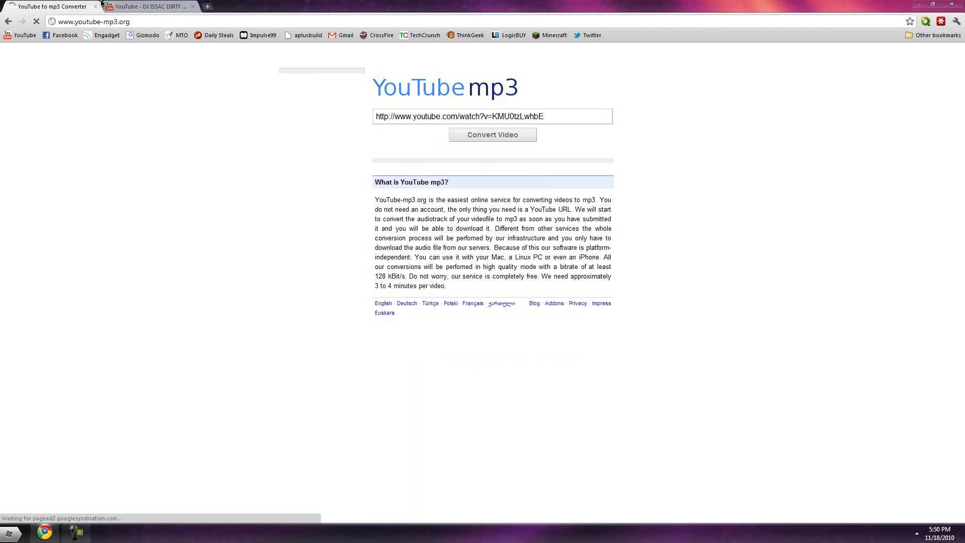
- Copy the club video's address again, paste it into youtube-mp3.org and convert it to mp3
{"action": "left_click", "coordinate": [151, 6]}
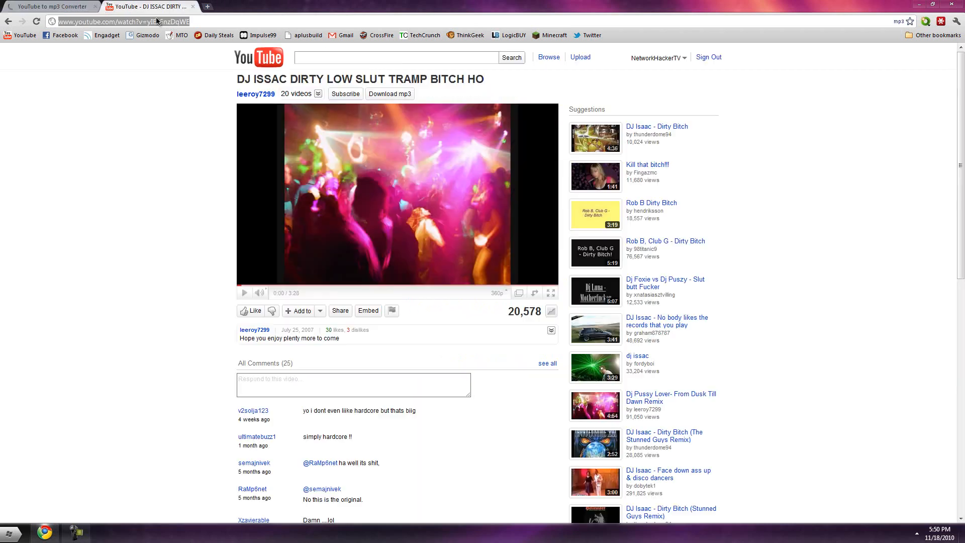
{"action": "left_click", "coordinate": [51, 5]}
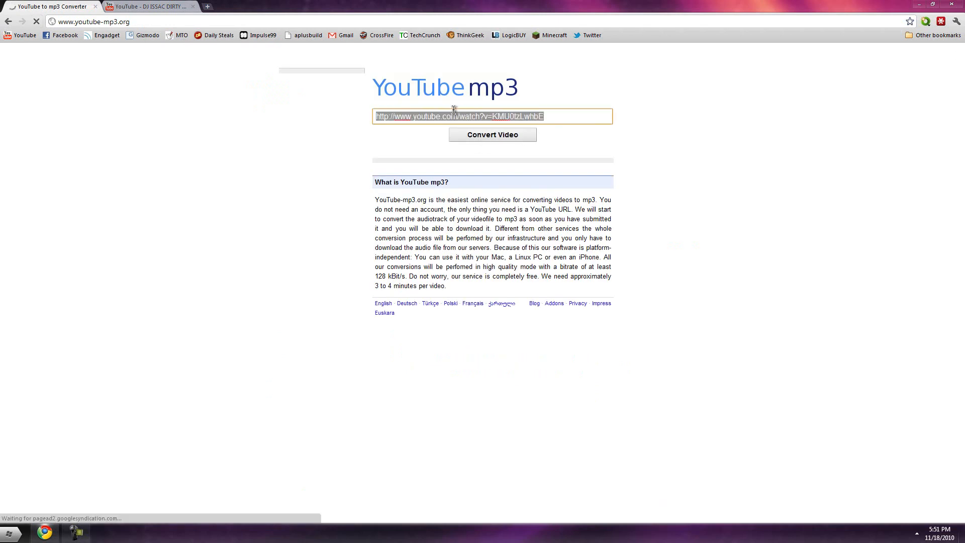
{"action": "left_click", "coordinate": [493, 135]}
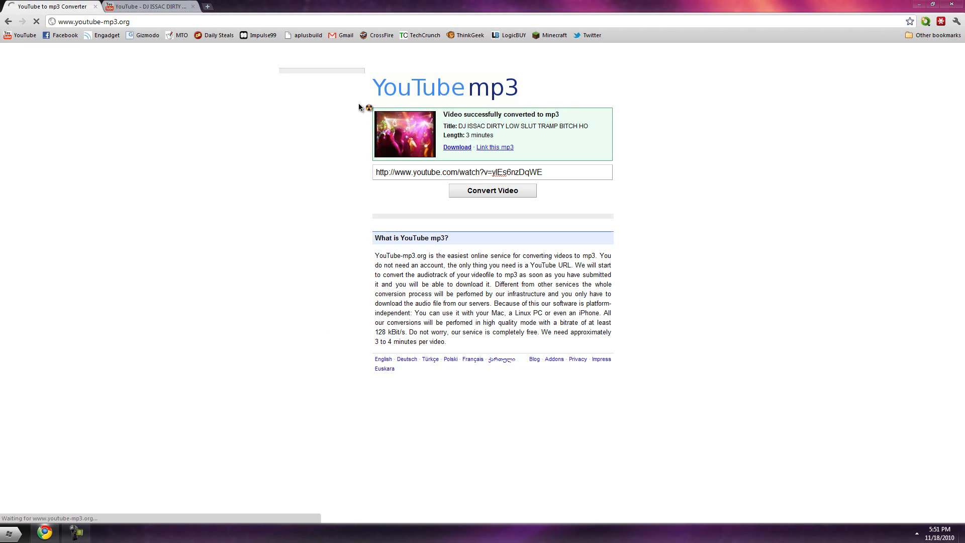
{"action": "mouse_move", "coordinate": [619, 189]}
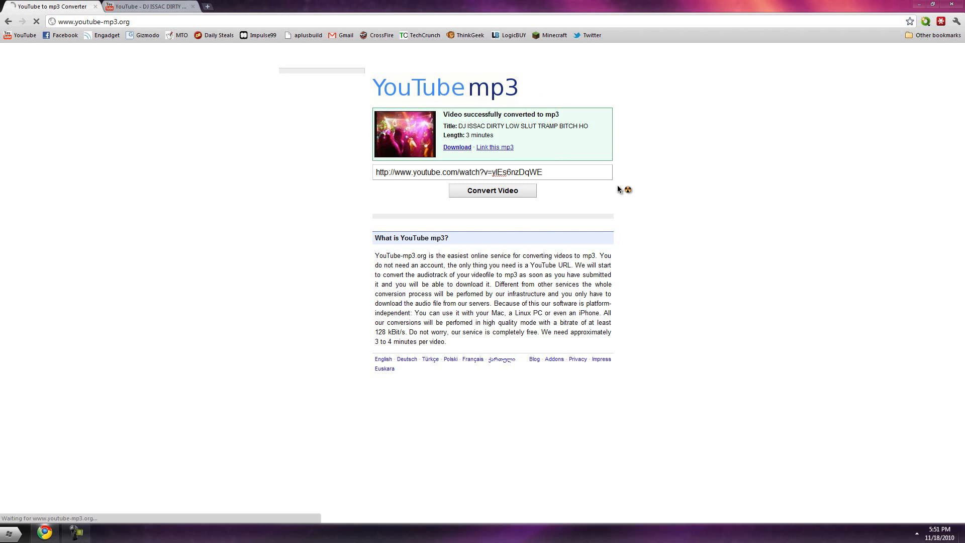
{"action": "mouse_move", "coordinate": [577, 246]}
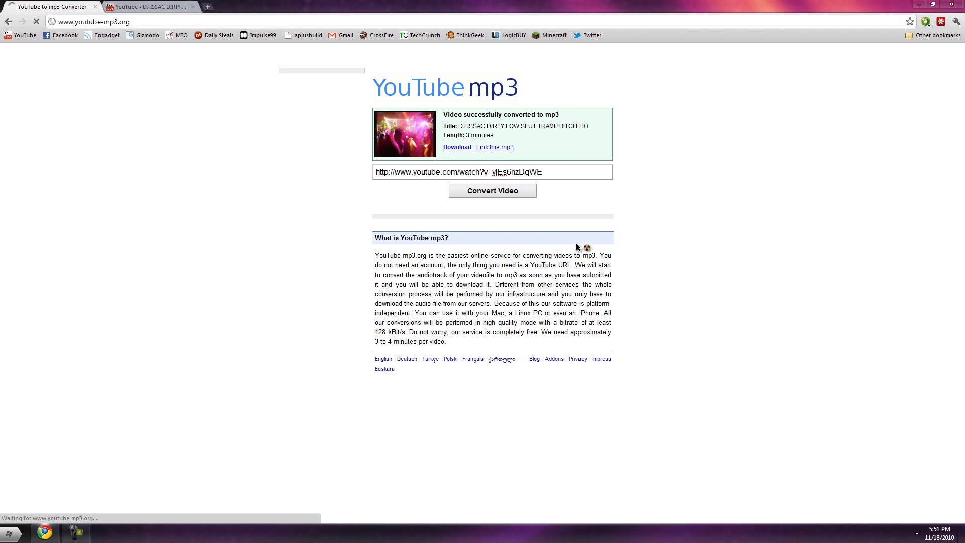
{"action": "mouse_move", "coordinate": [586, 241]}
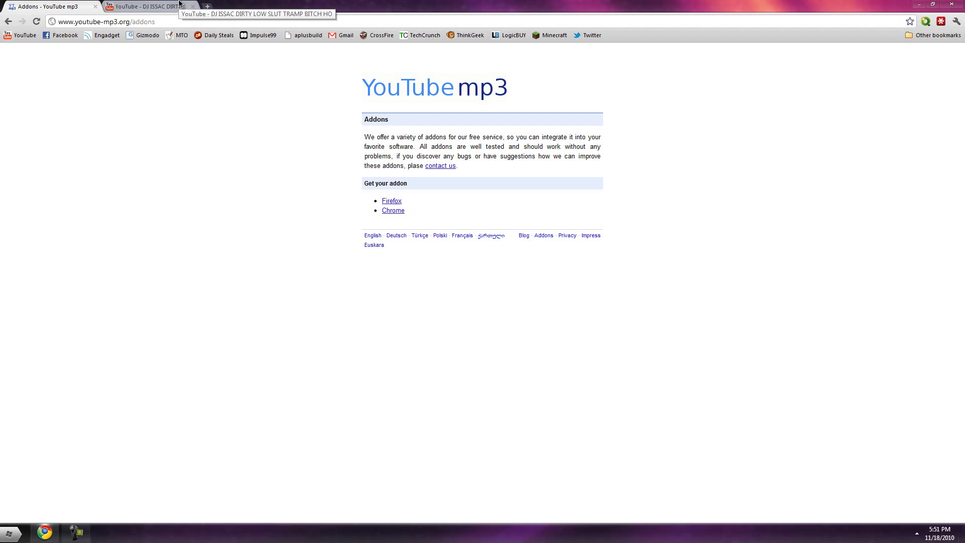
- Return to the club video on YouTube and show the add-on's Download mp3 button next to Subscribe
{"action": "left_click", "coordinate": [145, 5]}
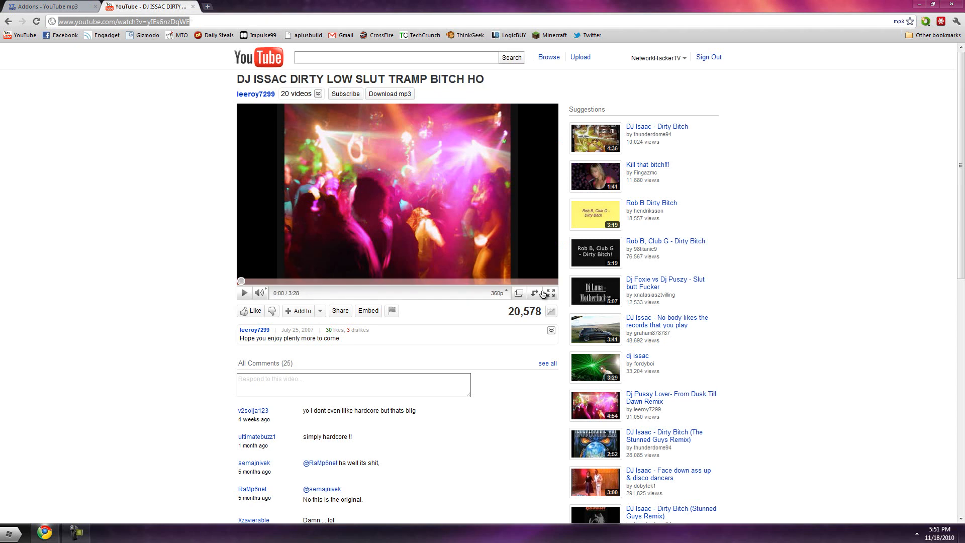
{"action": "mouse_move", "coordinate": [422, 99]}
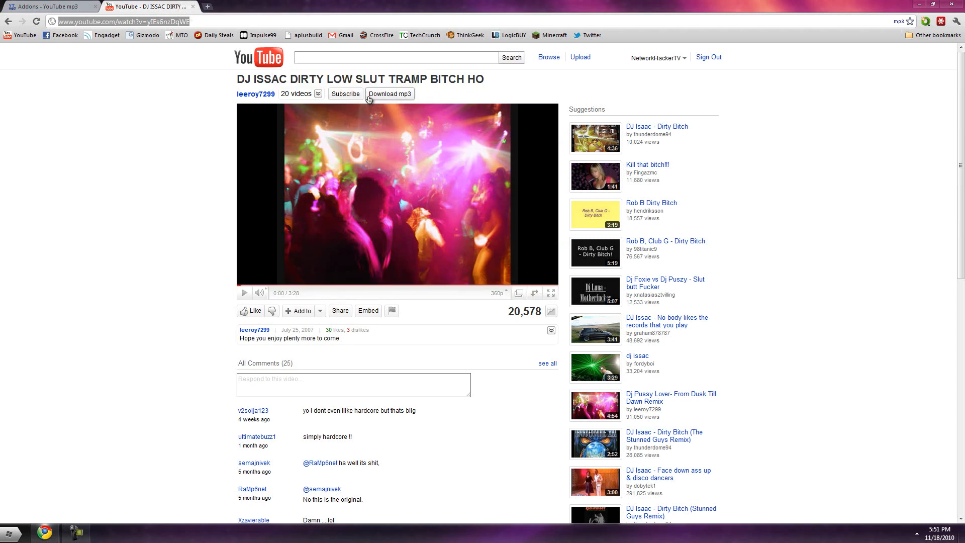
{"action": "mouse_move", "coordinate": [341, 95]}
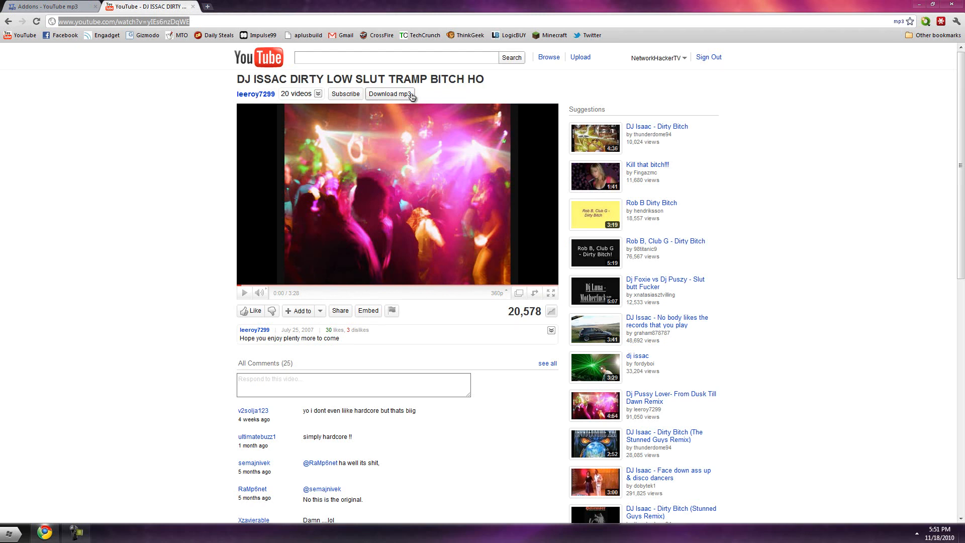
{"action": "mouse_move", "coordinate": [827, 60]}
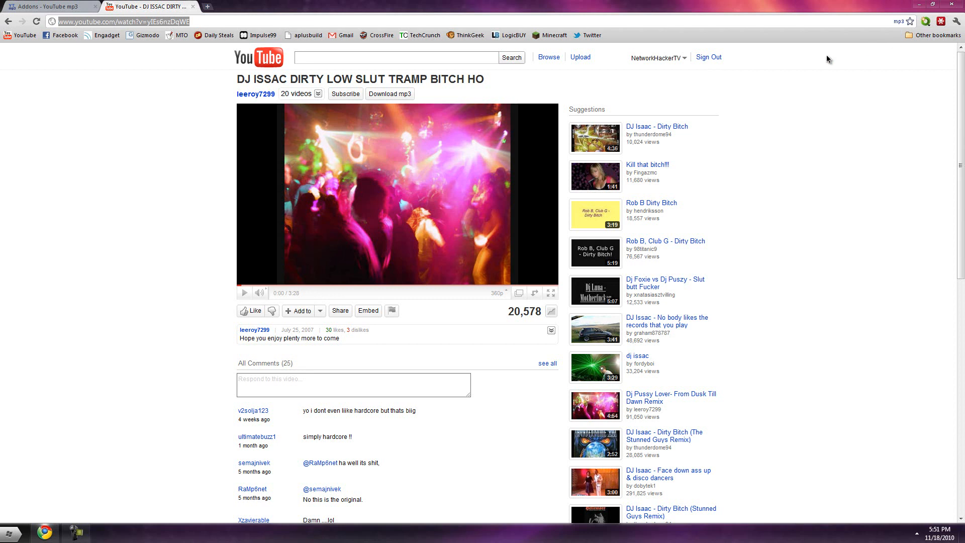
{"action": "mouse_move", "coordinate": [175, 83]}
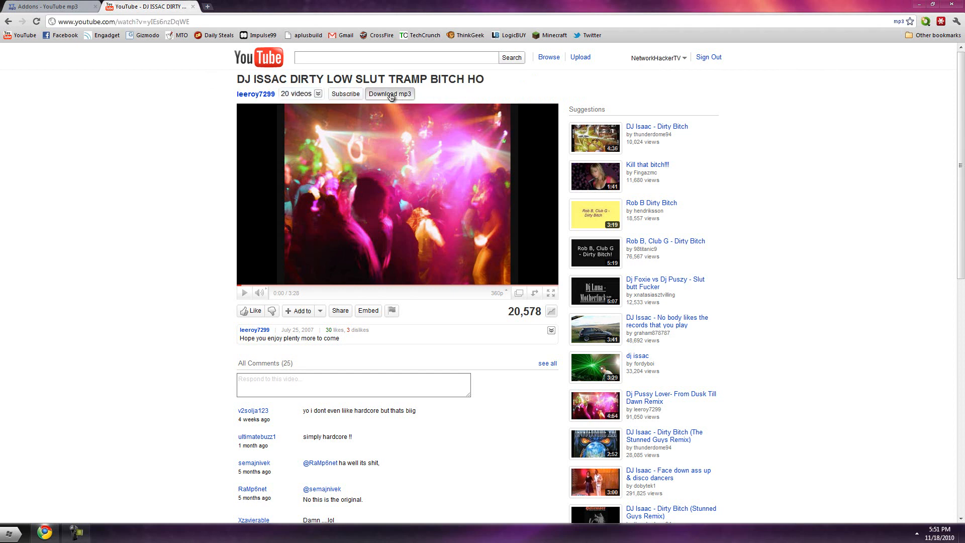
{"action": "left_click", "coordinate": [390, 95]}
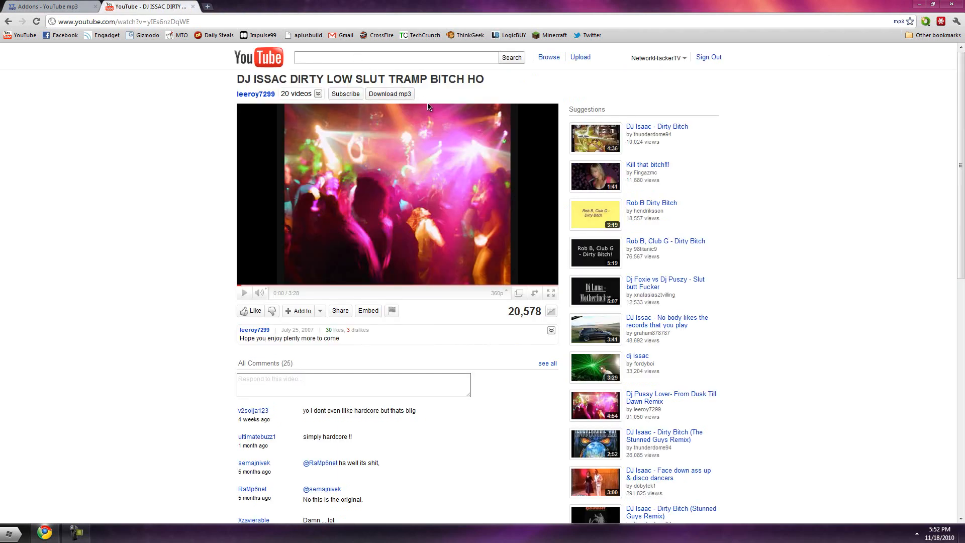
{"action": "mouse_move", "coordinate": [346, 97]}
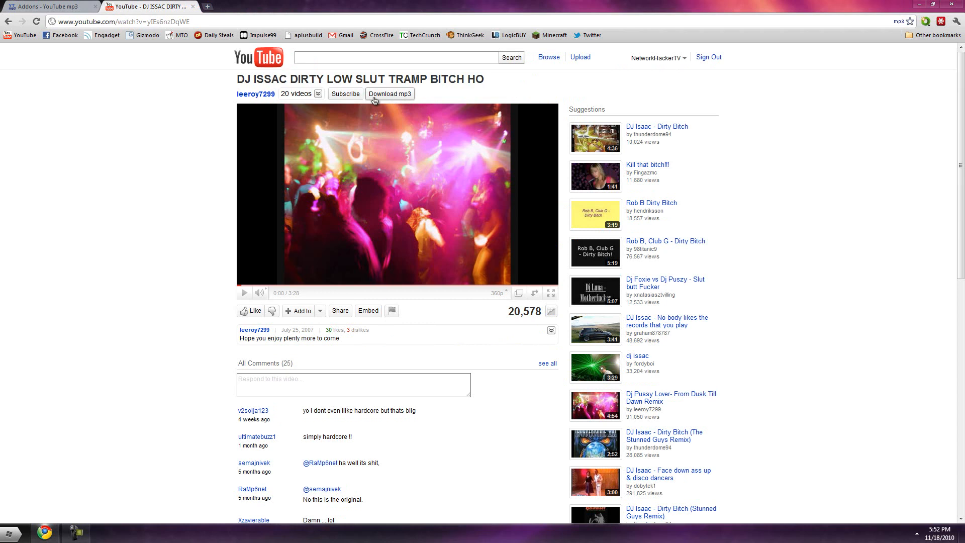
{"action": "mouse_move", "coordinate": [404, 103]}
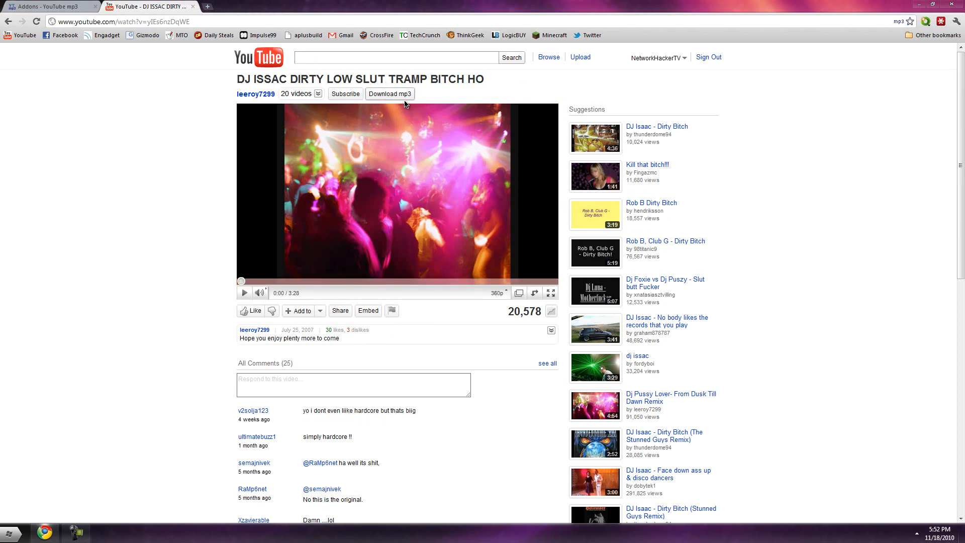
{"action": "mouse_move", "coordinate": [402, 111]}
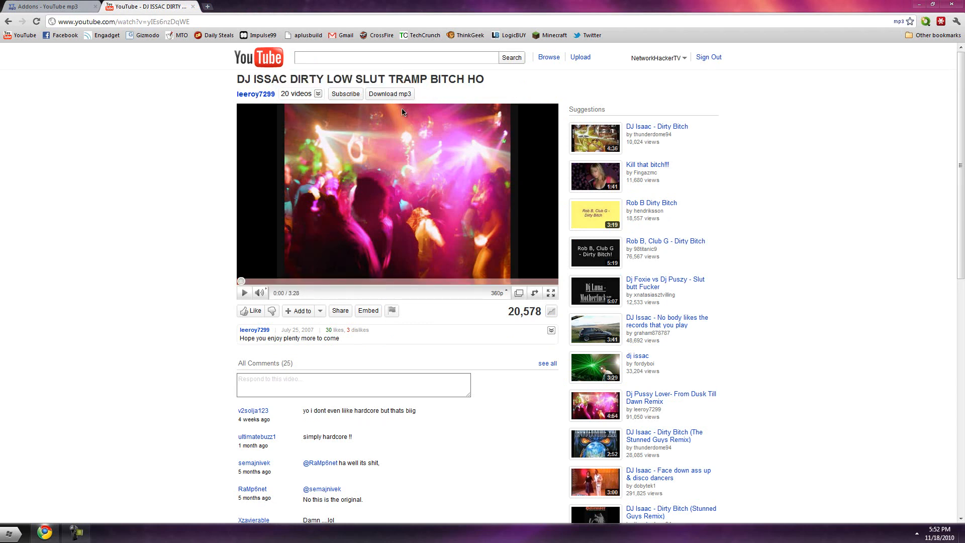
{"action": "mouse_move", "coordinate": [347, 99]}
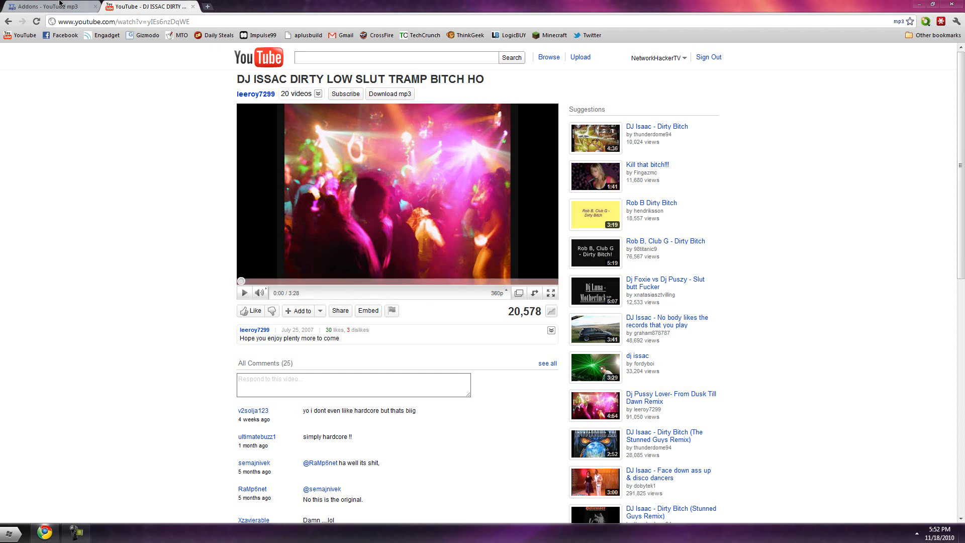
- Switch back to the converter's start page, now holding a different YouTube video address
{"action": "left_click", "coordinate": [46, 7]}
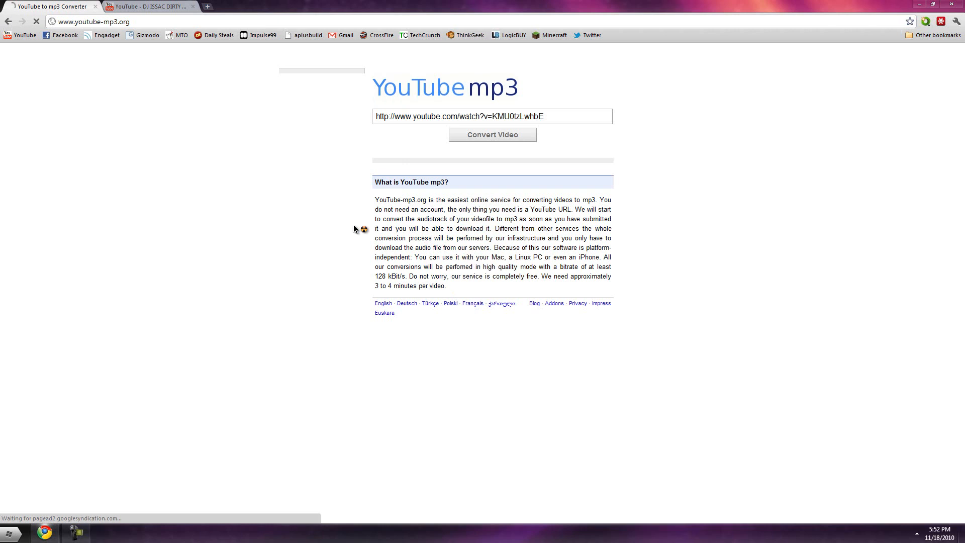
{"action": "mouse_move", "coordinate": [392, 254]}
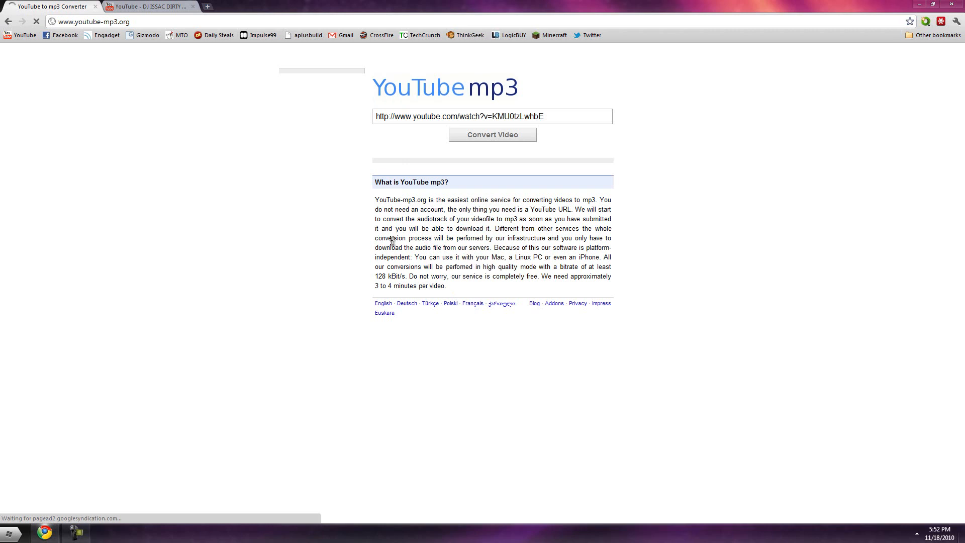